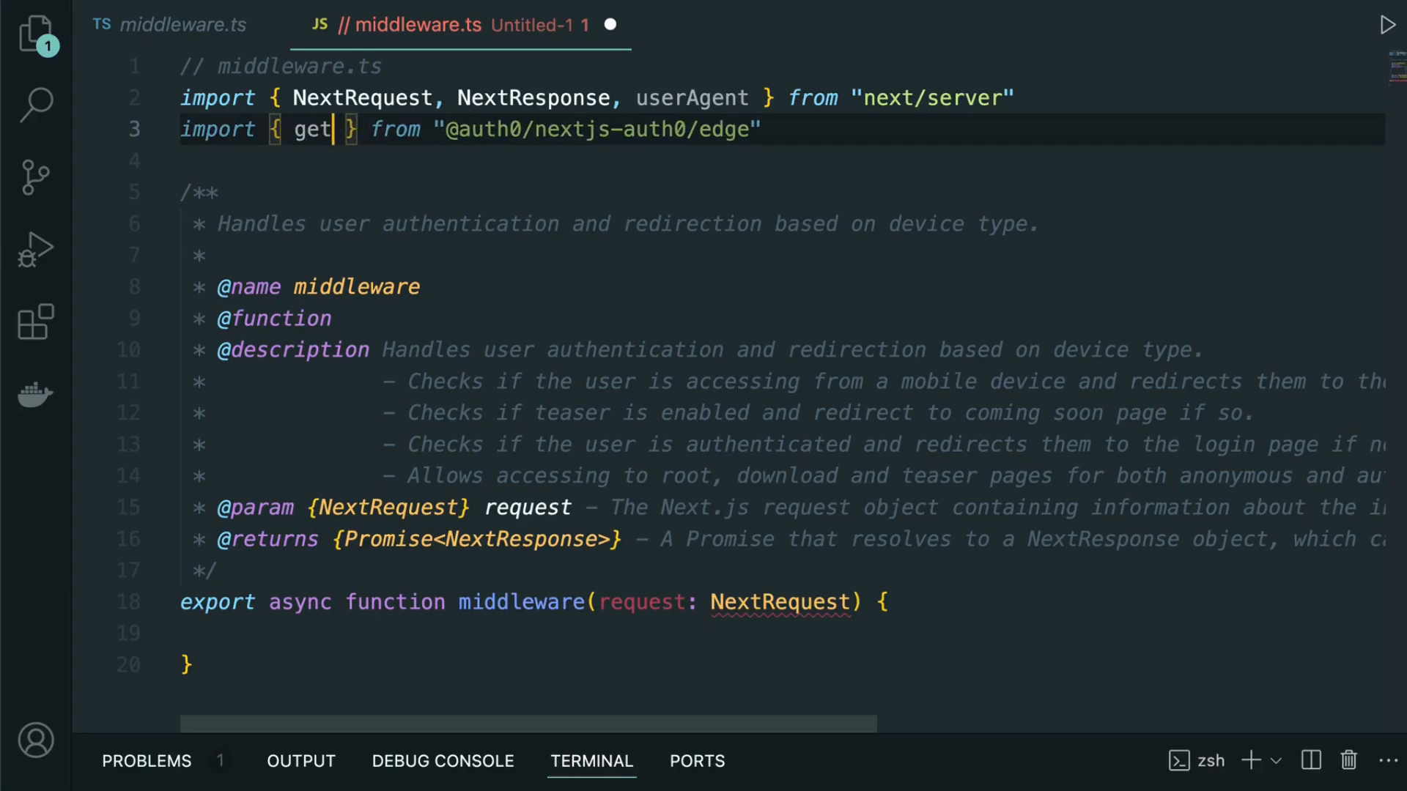
pyautogui.write('Sessi')
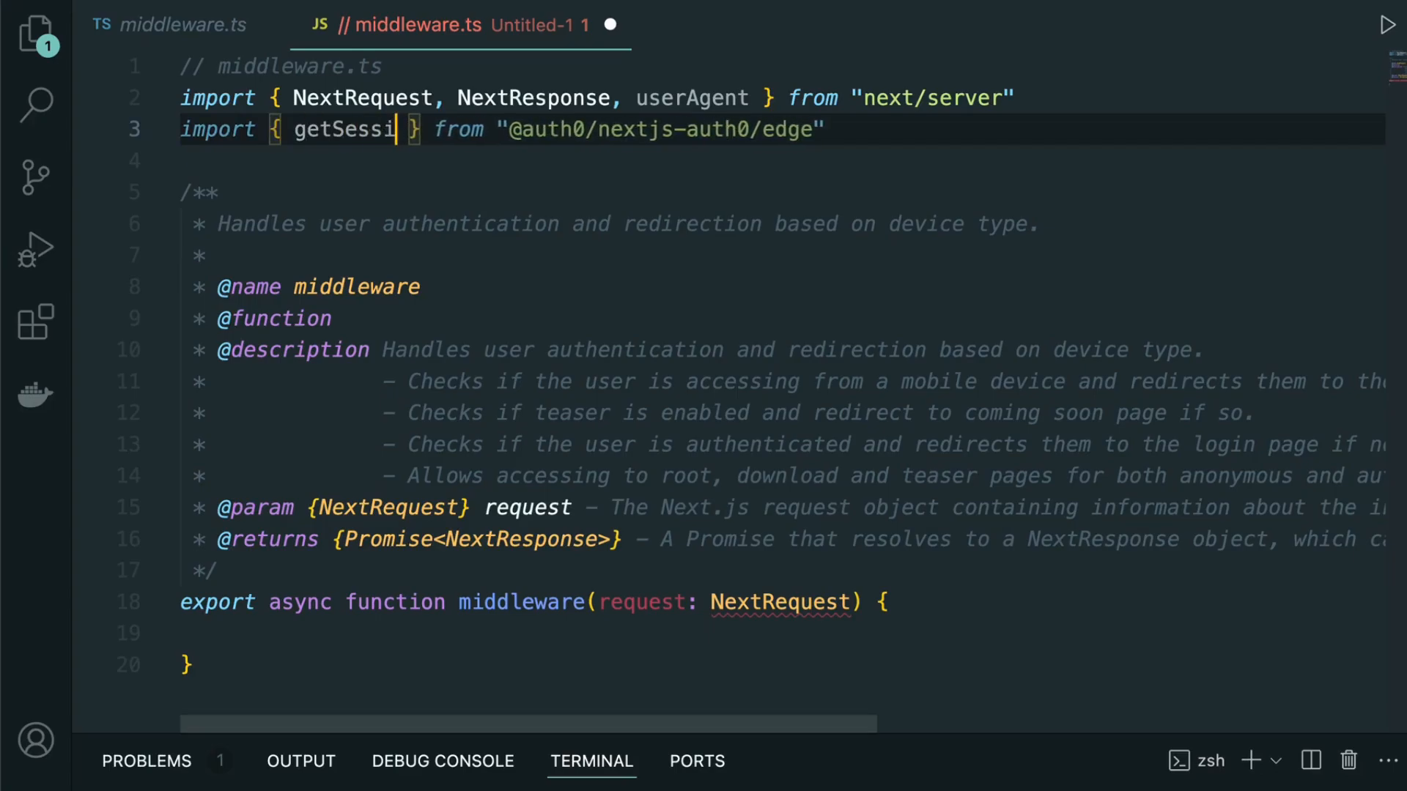
pyautogui.write('on')
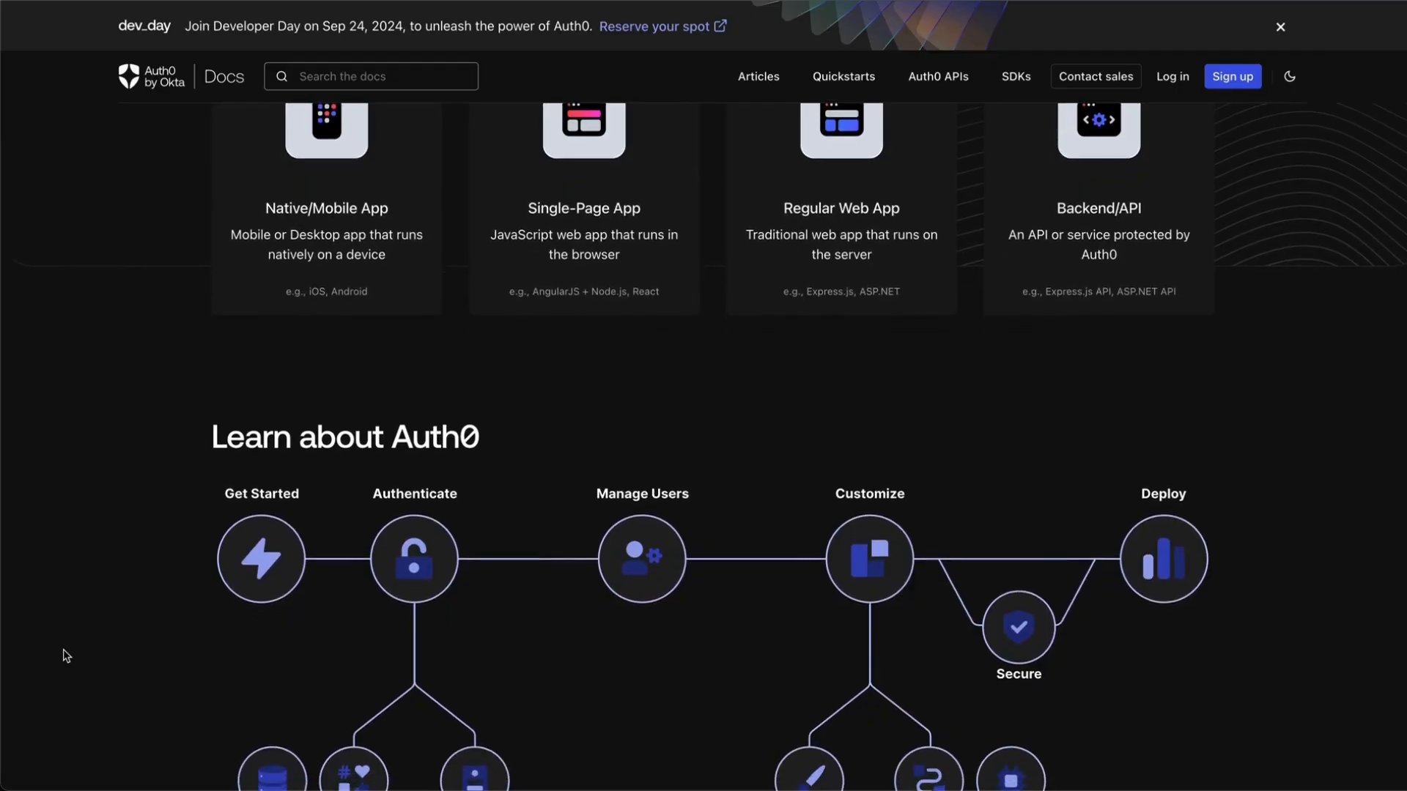
# Step: Scroll past the Learn about Auth0 diagram to the topic cards ending in Deploy and Monitor
pyautogui.scroll(-3)
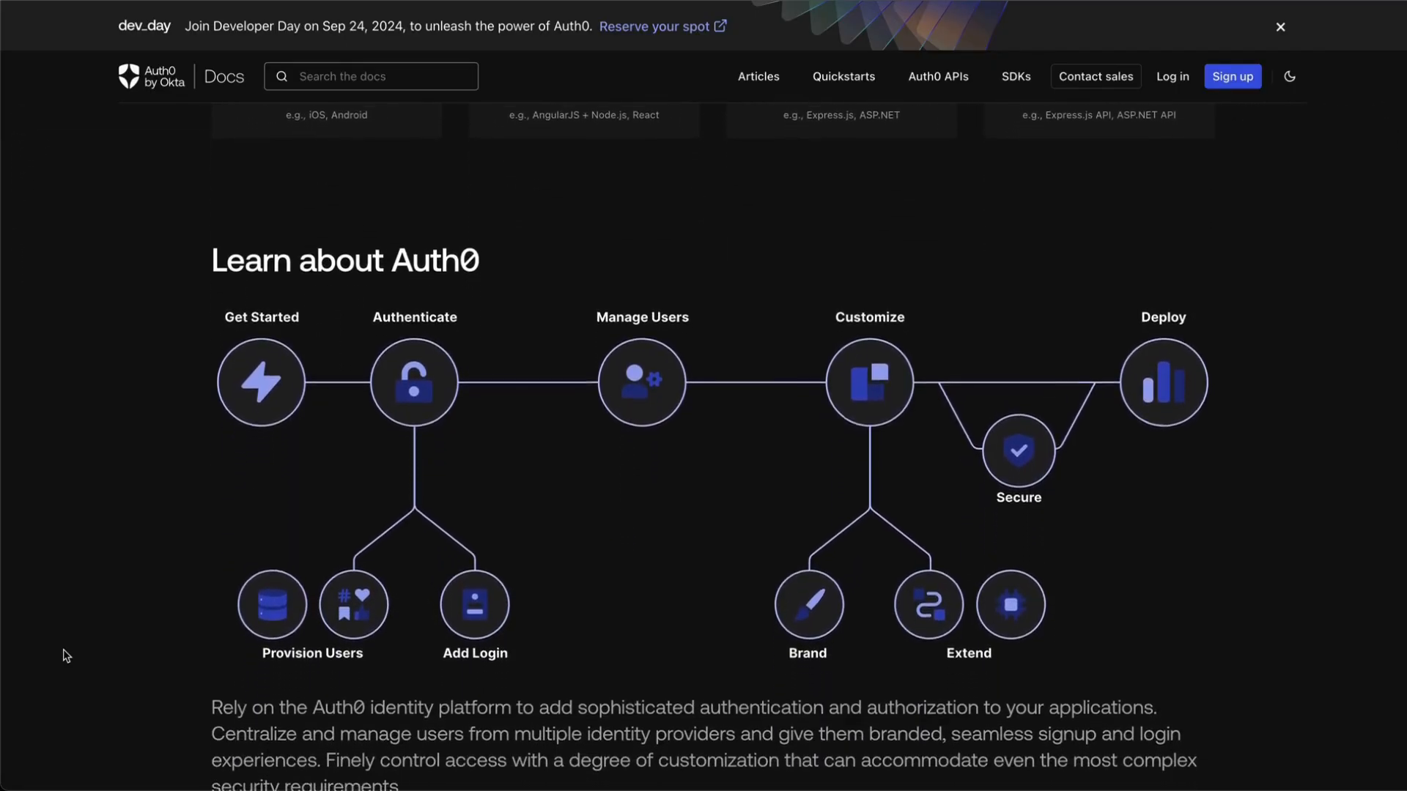
pyautogui.scroll(-3)
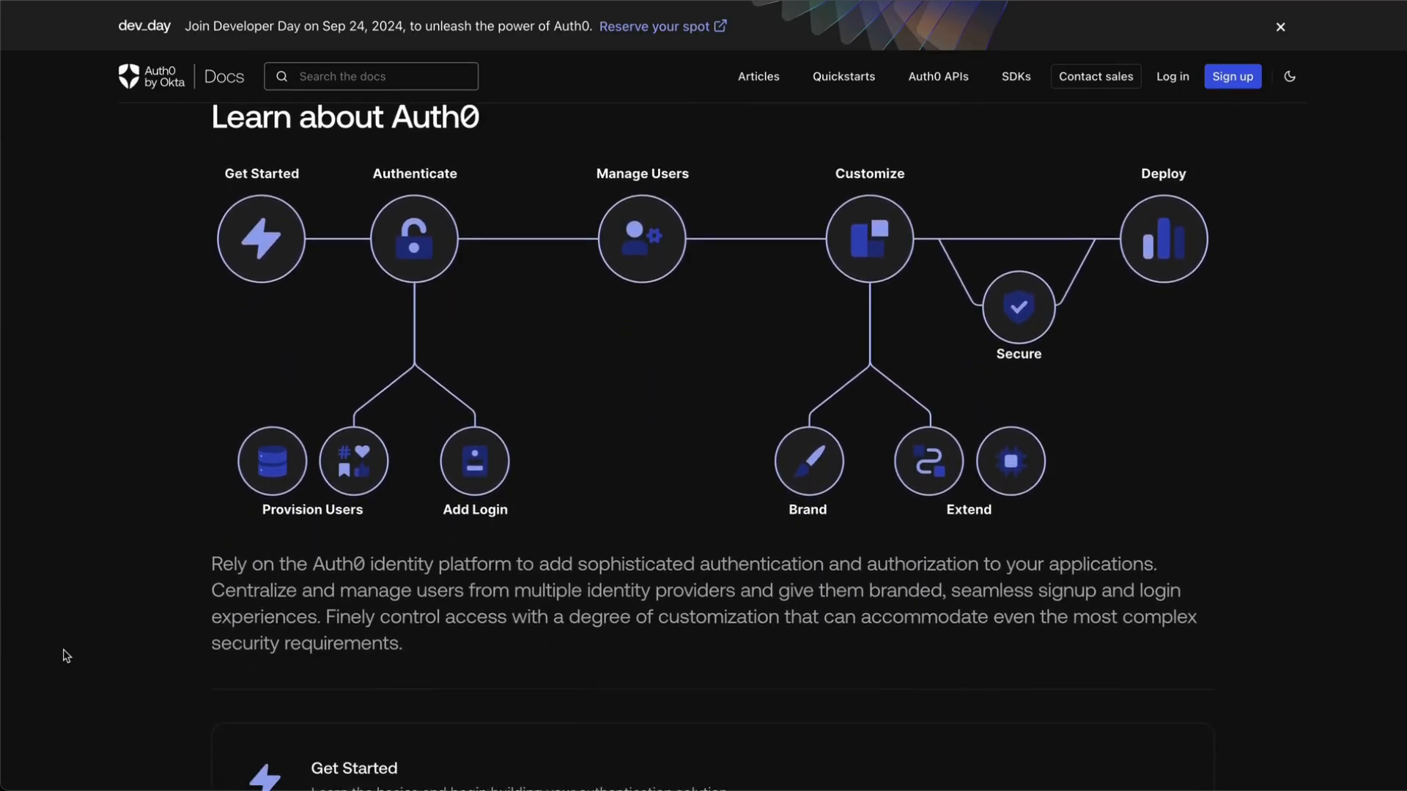
pyautogui.scroll(-3)
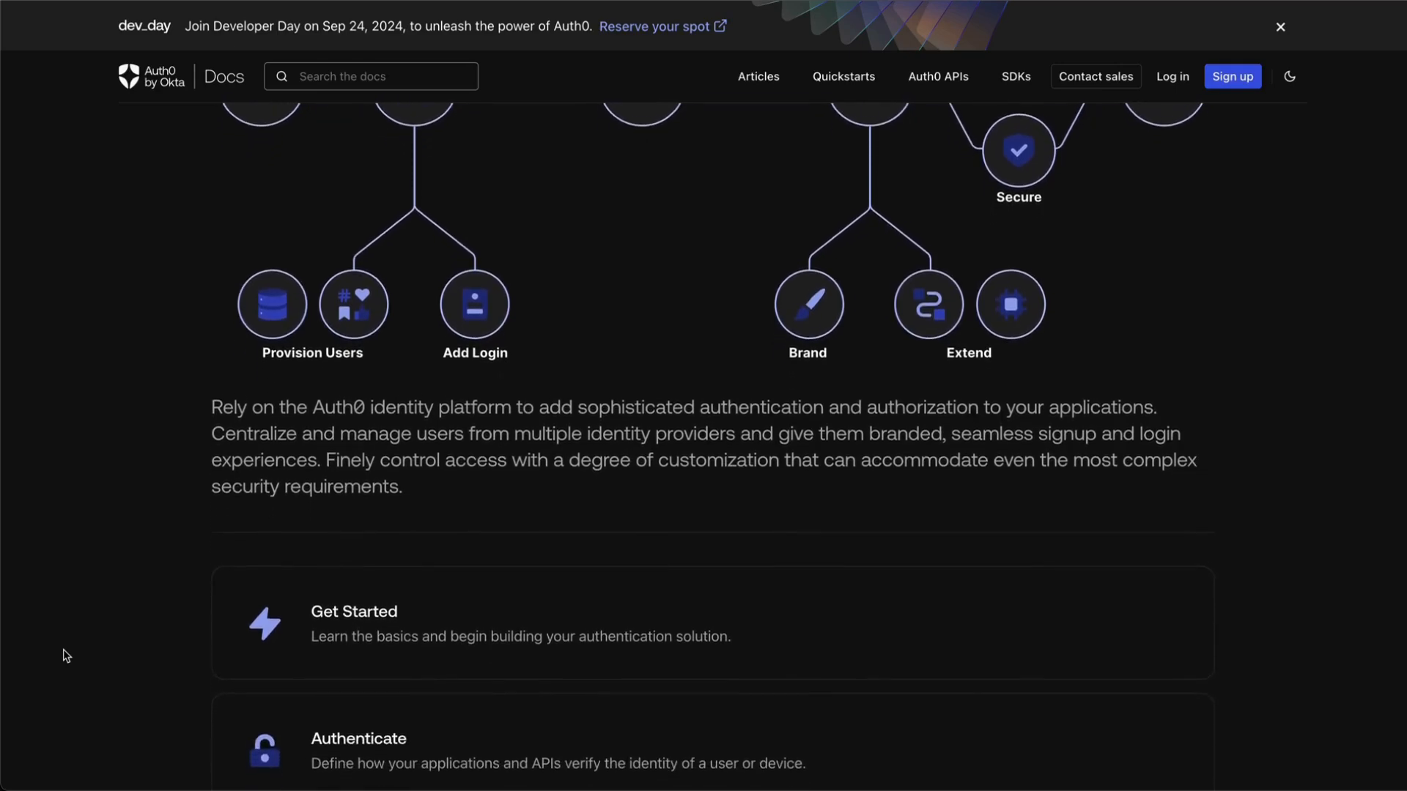
pyautogui.scroll(-3)
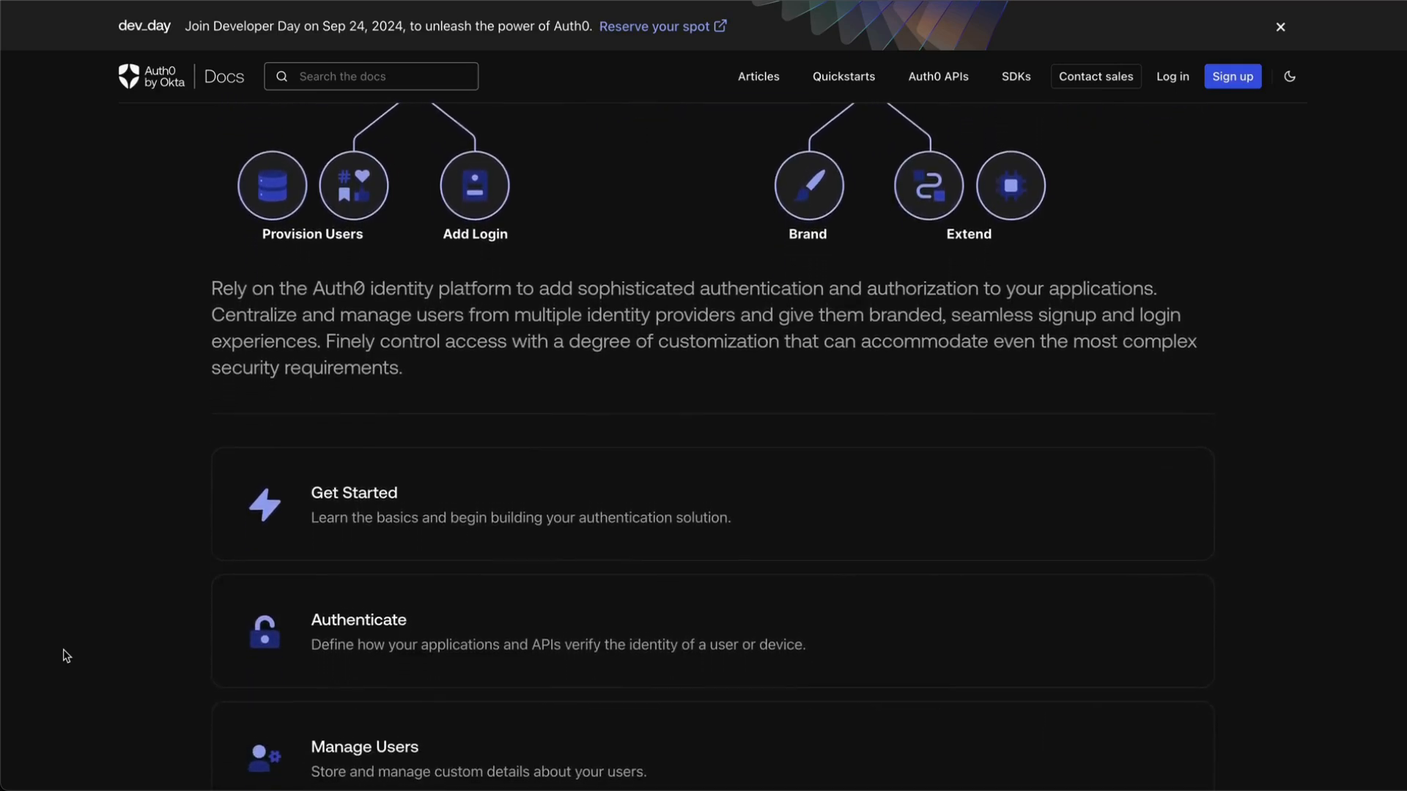
pyautogui.scroll(-3)
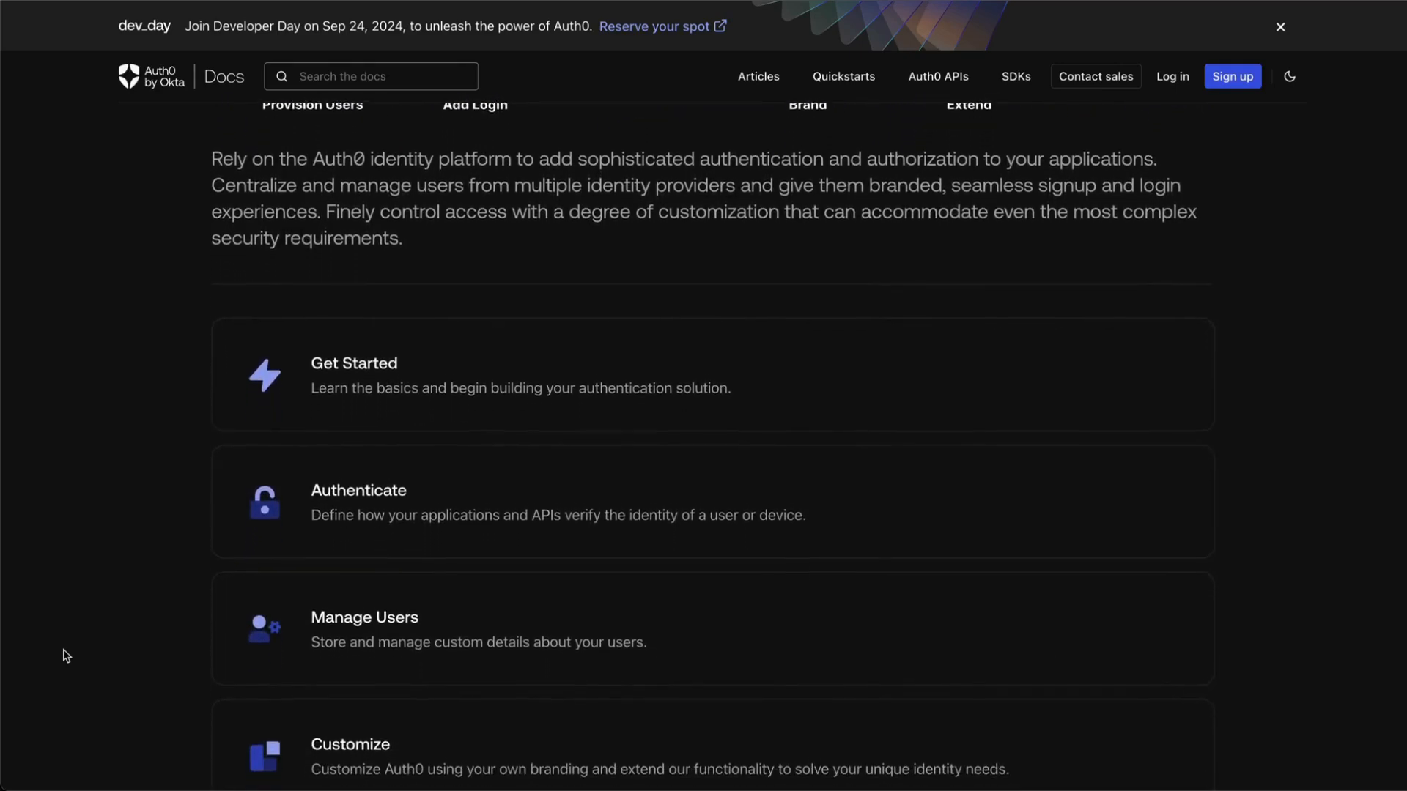
pyautogui.scroll(-3)
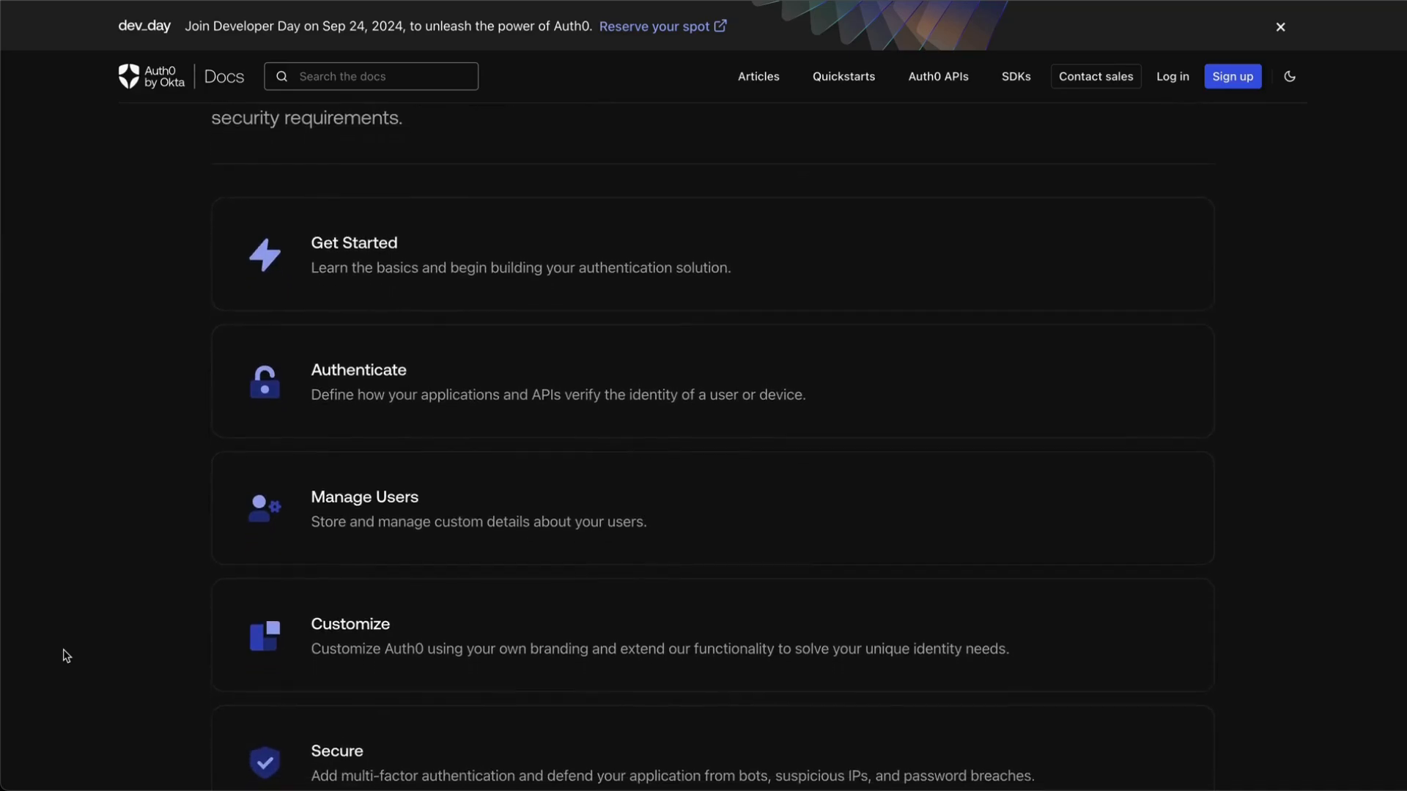
pyautogui.scroll(-3)
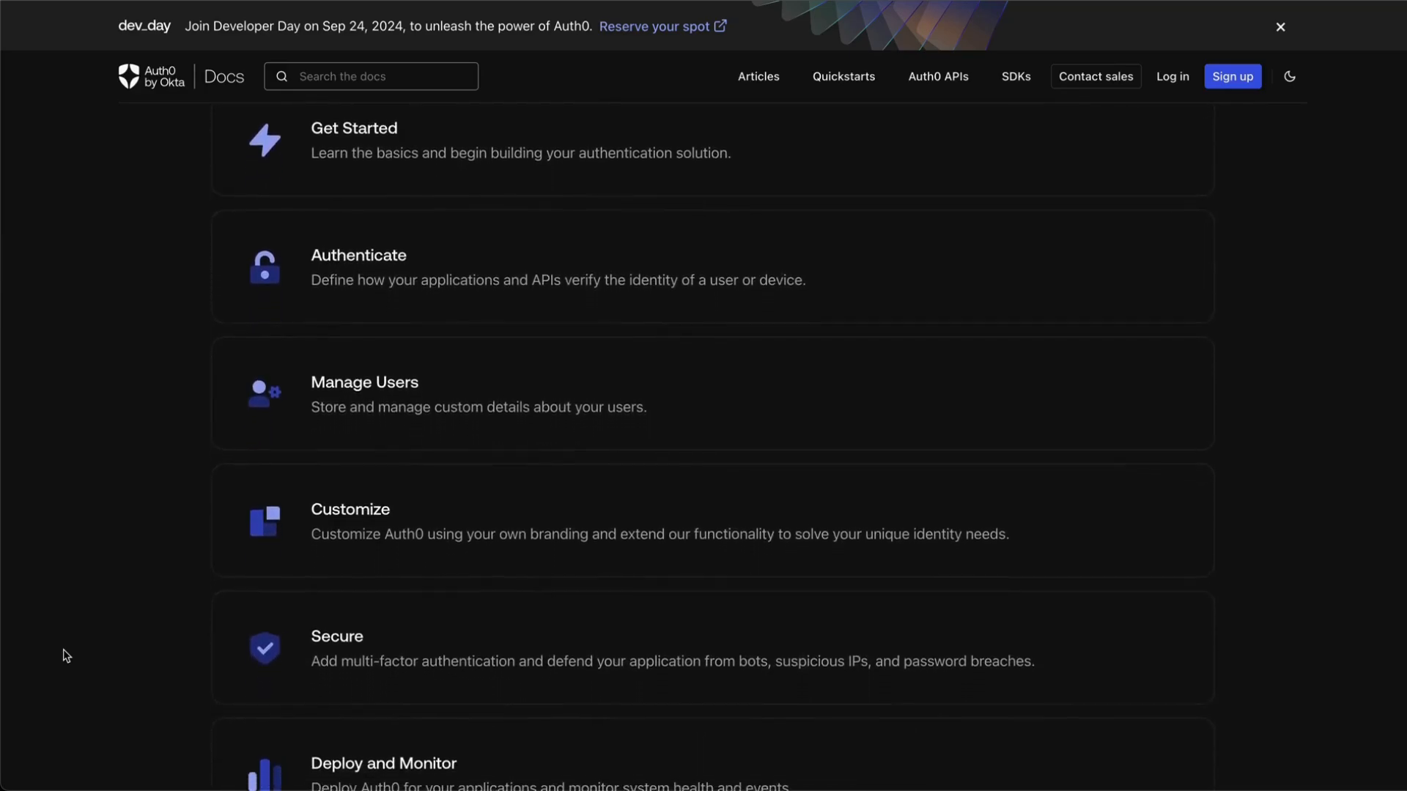
pyautogui.click(1232, 76)
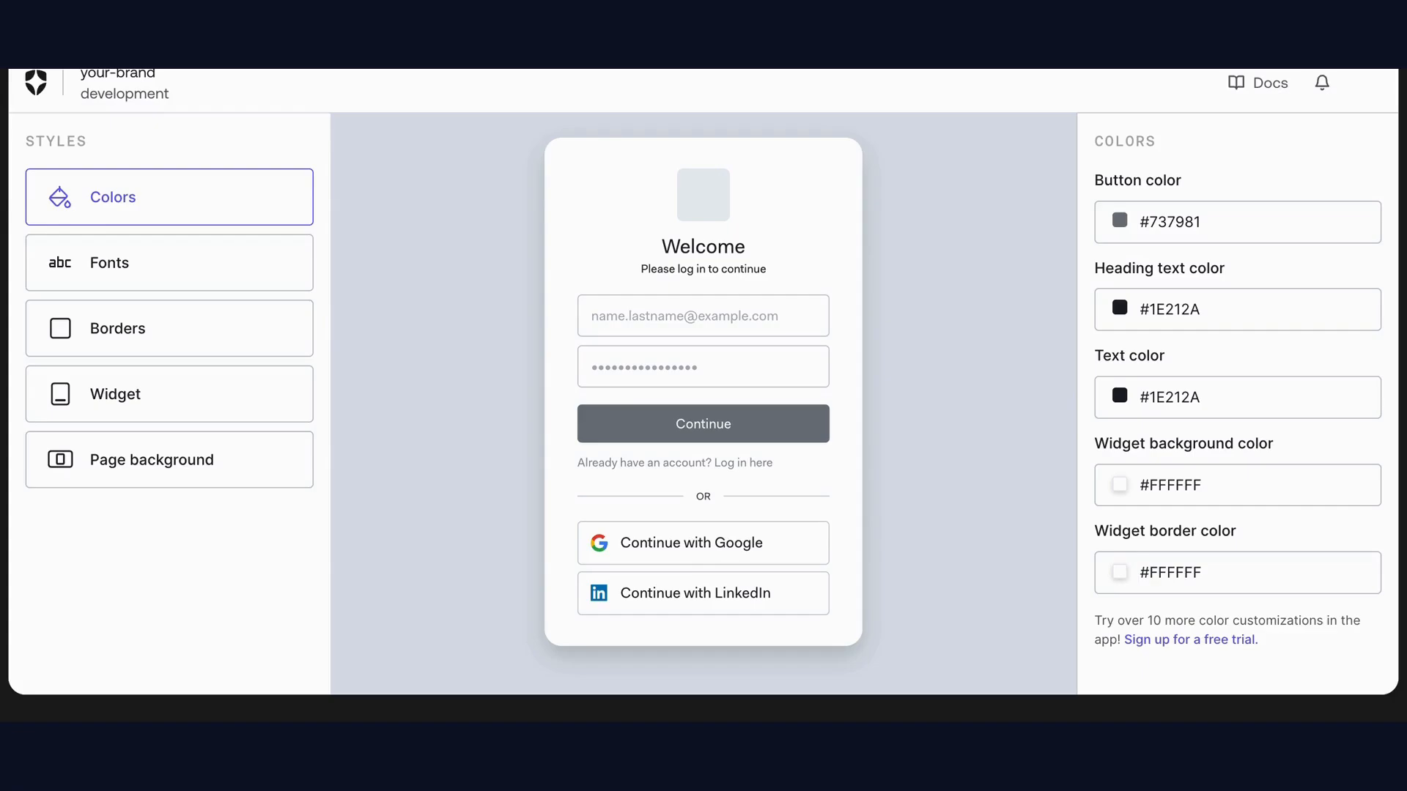
pyautogui.click(169, 262)
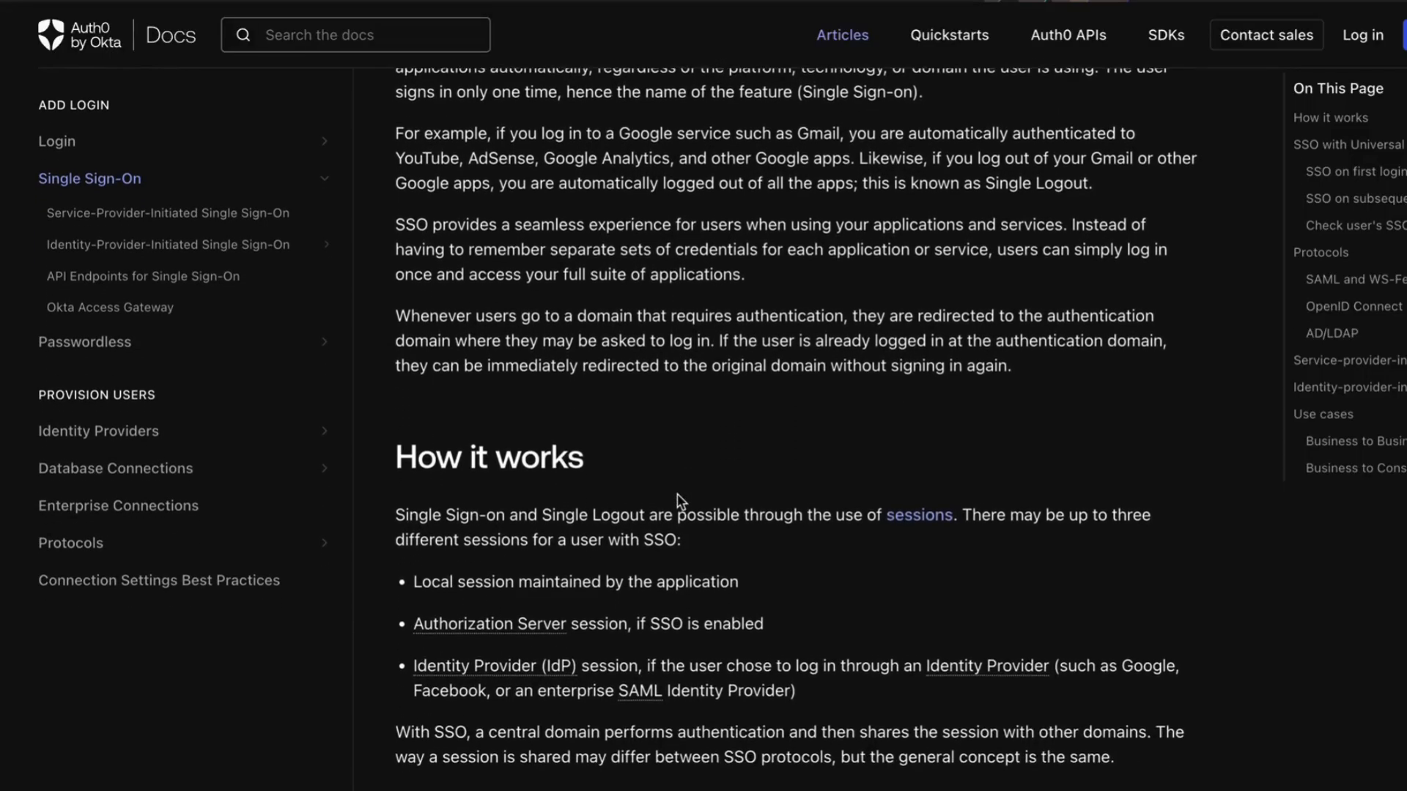
# Step: Scroll the Single Sign-On article down to the How it works section
pyautogui.scroll(-3)
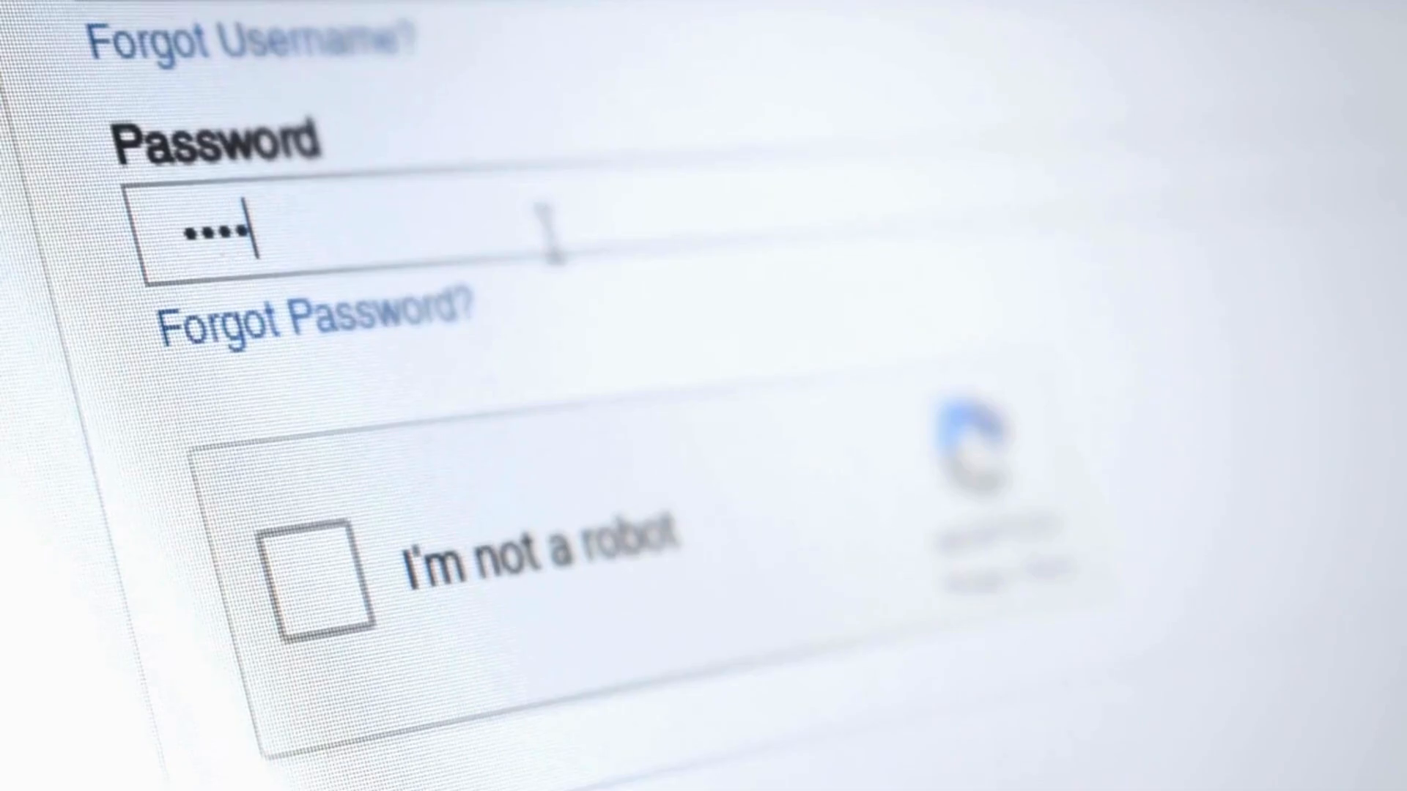
pyautogui.write('••••')
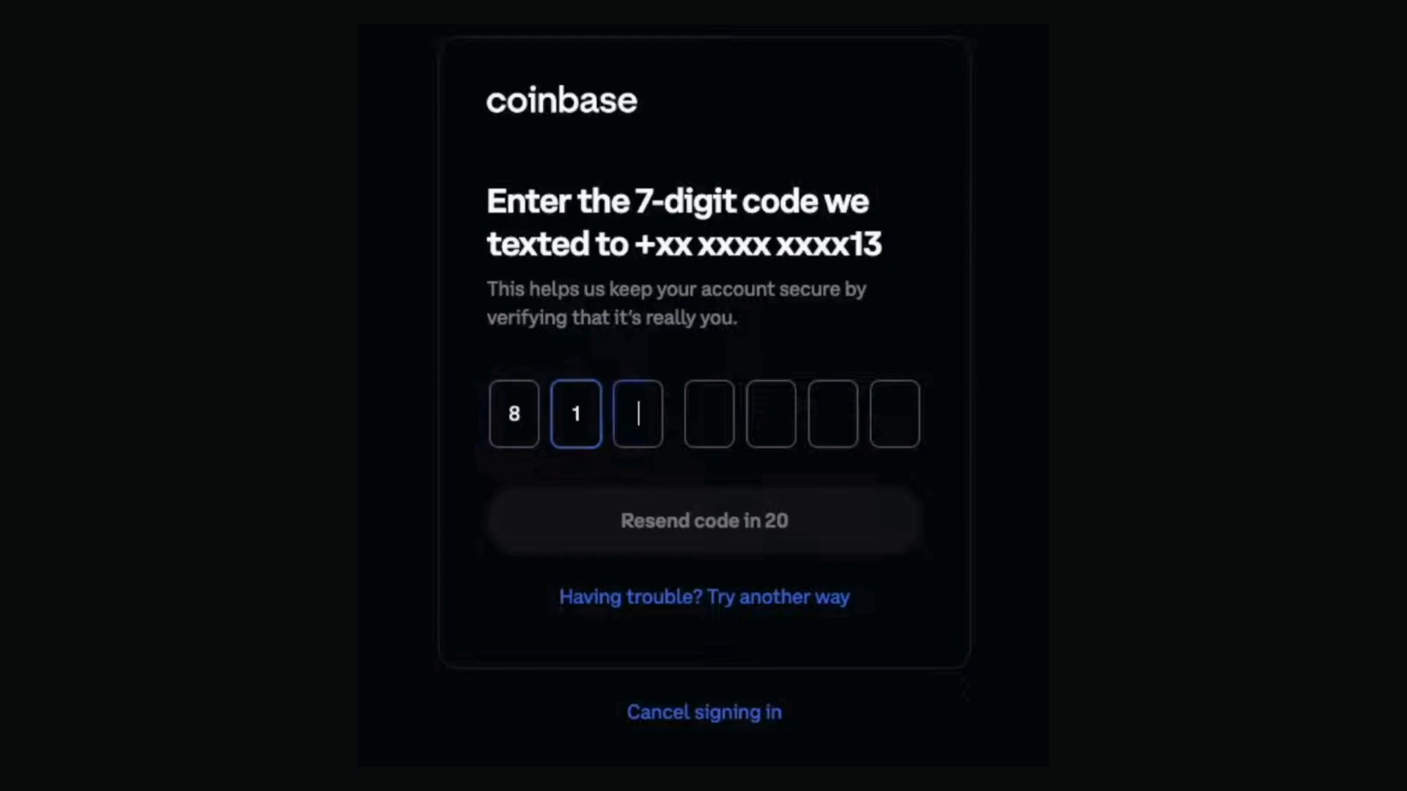
pyautogui.write('3')
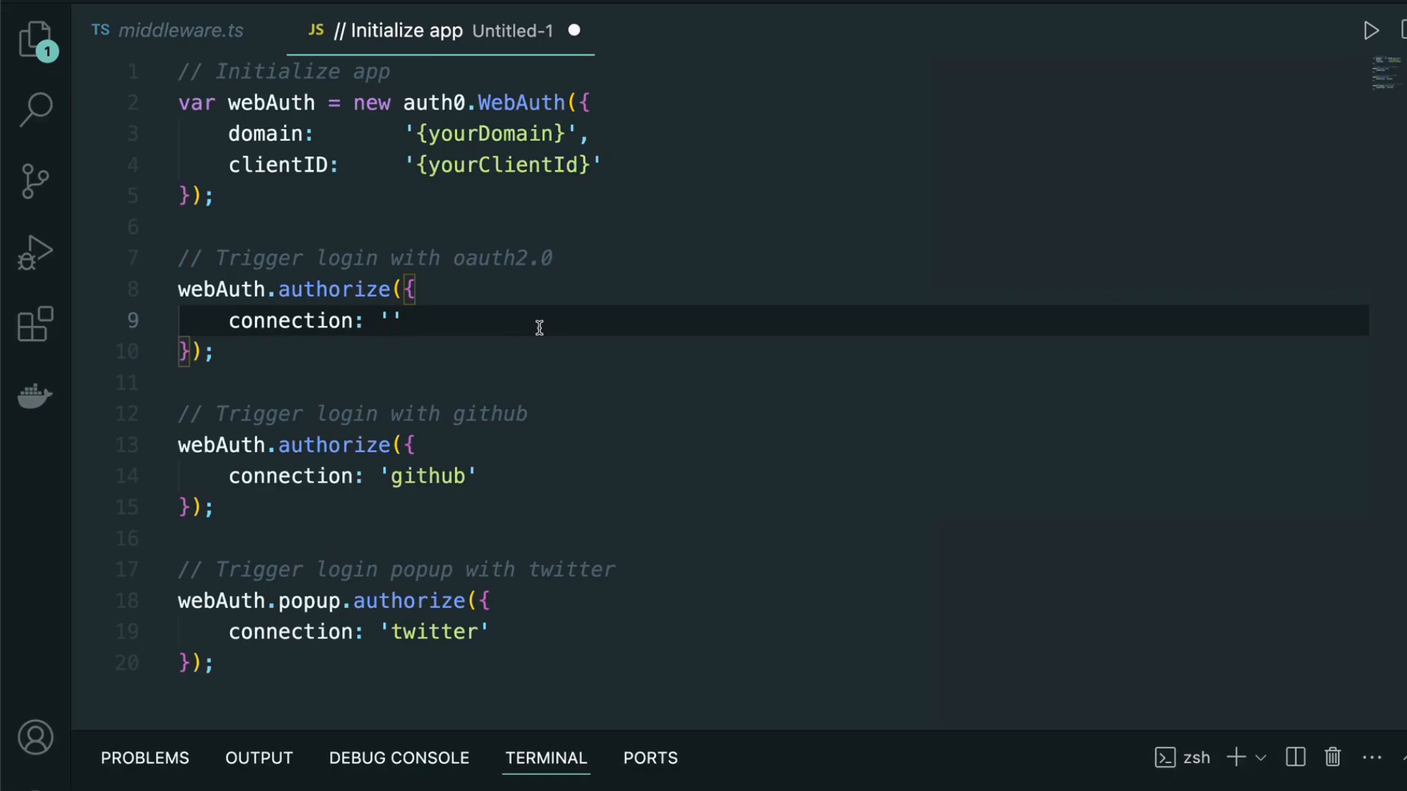
# Step: Enter 'oauth-2-0' as the connection value on line 9 of the login snippet
pyautogui.write('oau')
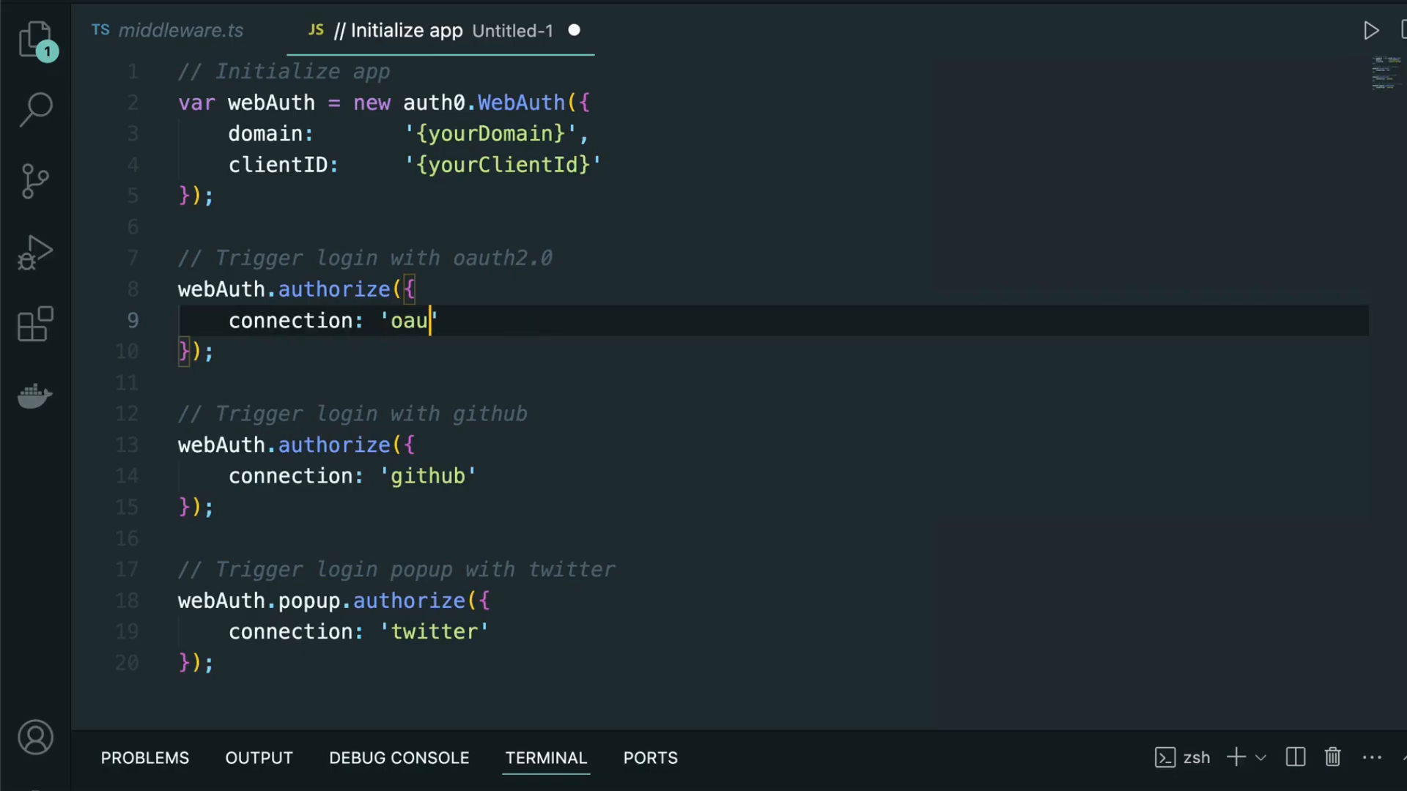
pyautogui.write('th')
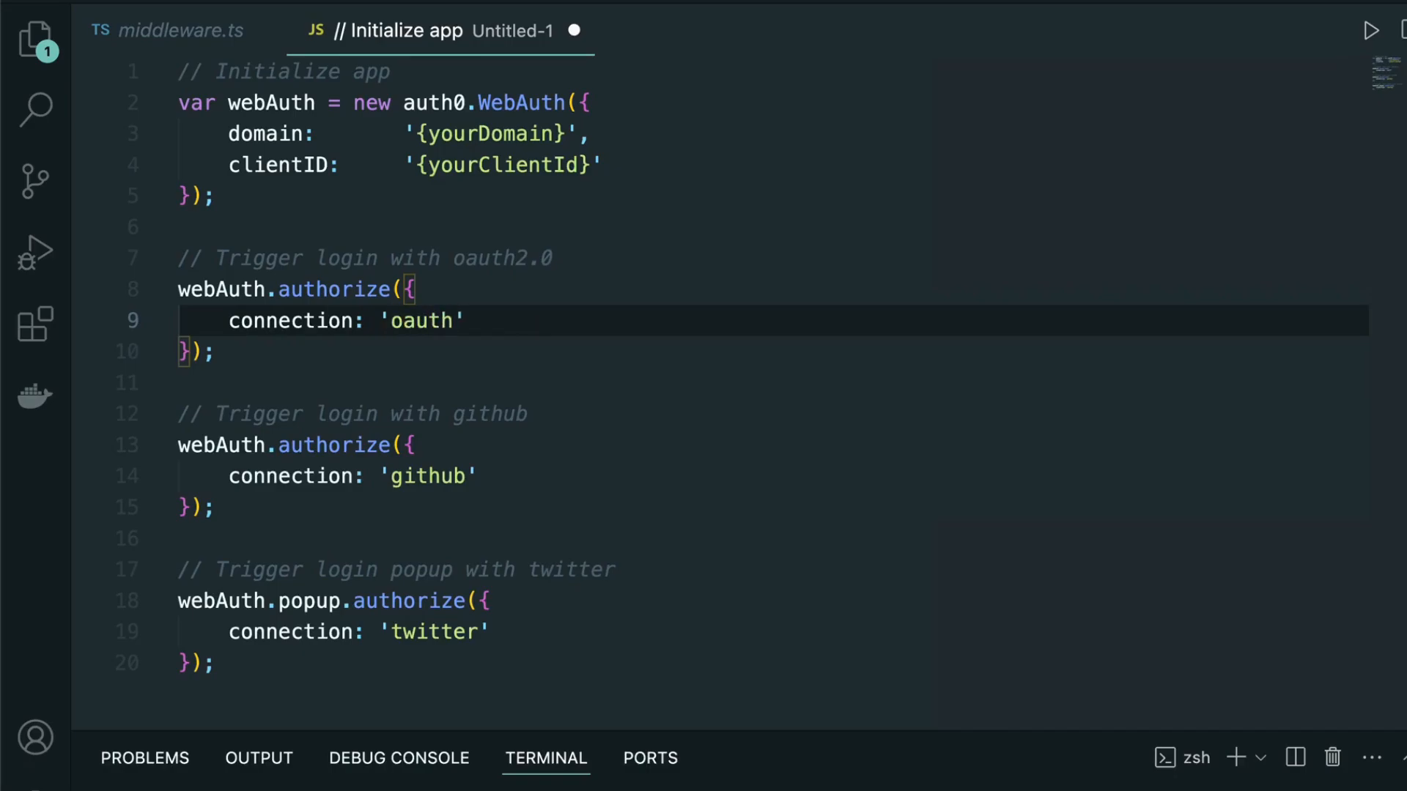
pyautogui.write('-2')
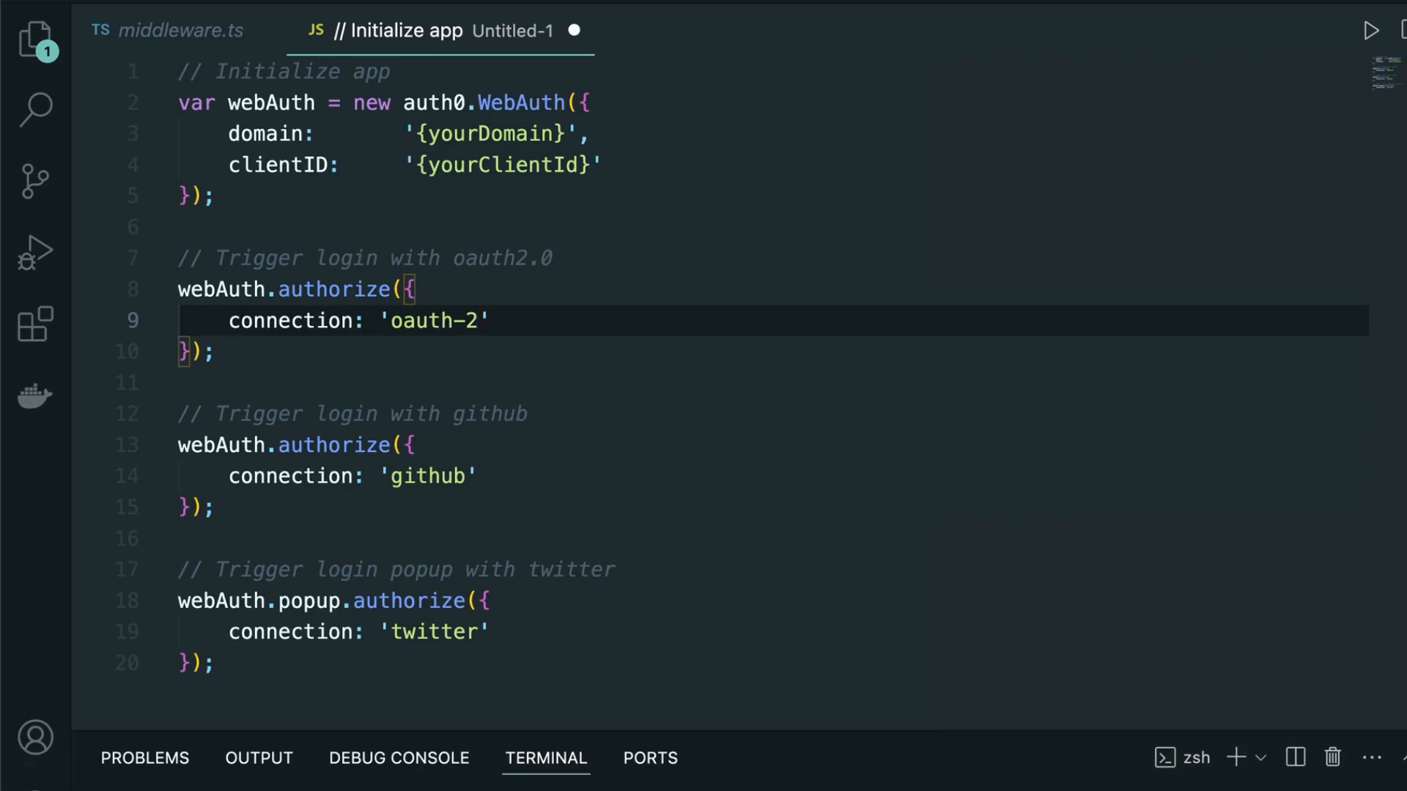
pyautogui.write('-0')
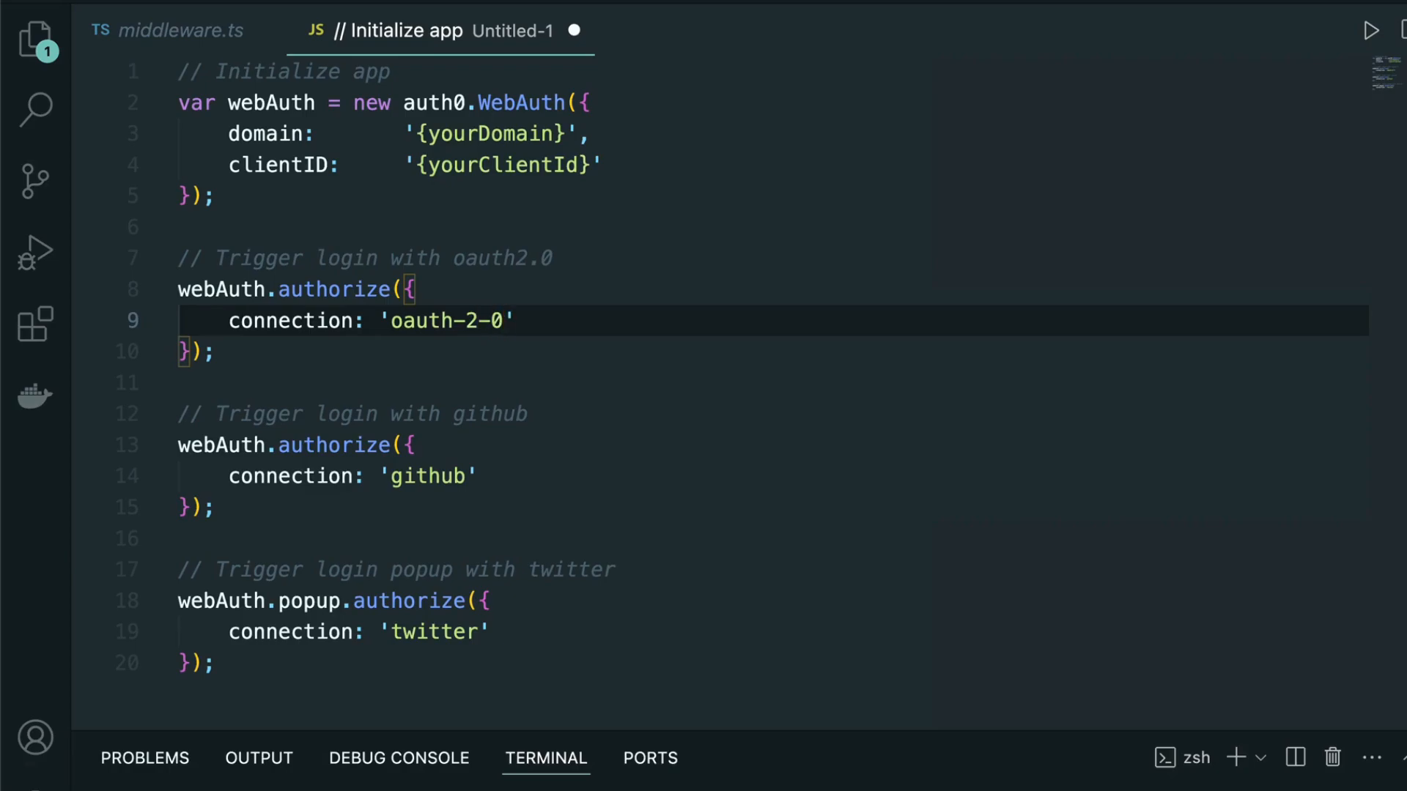
pyautogui.moveTo(598, 437)
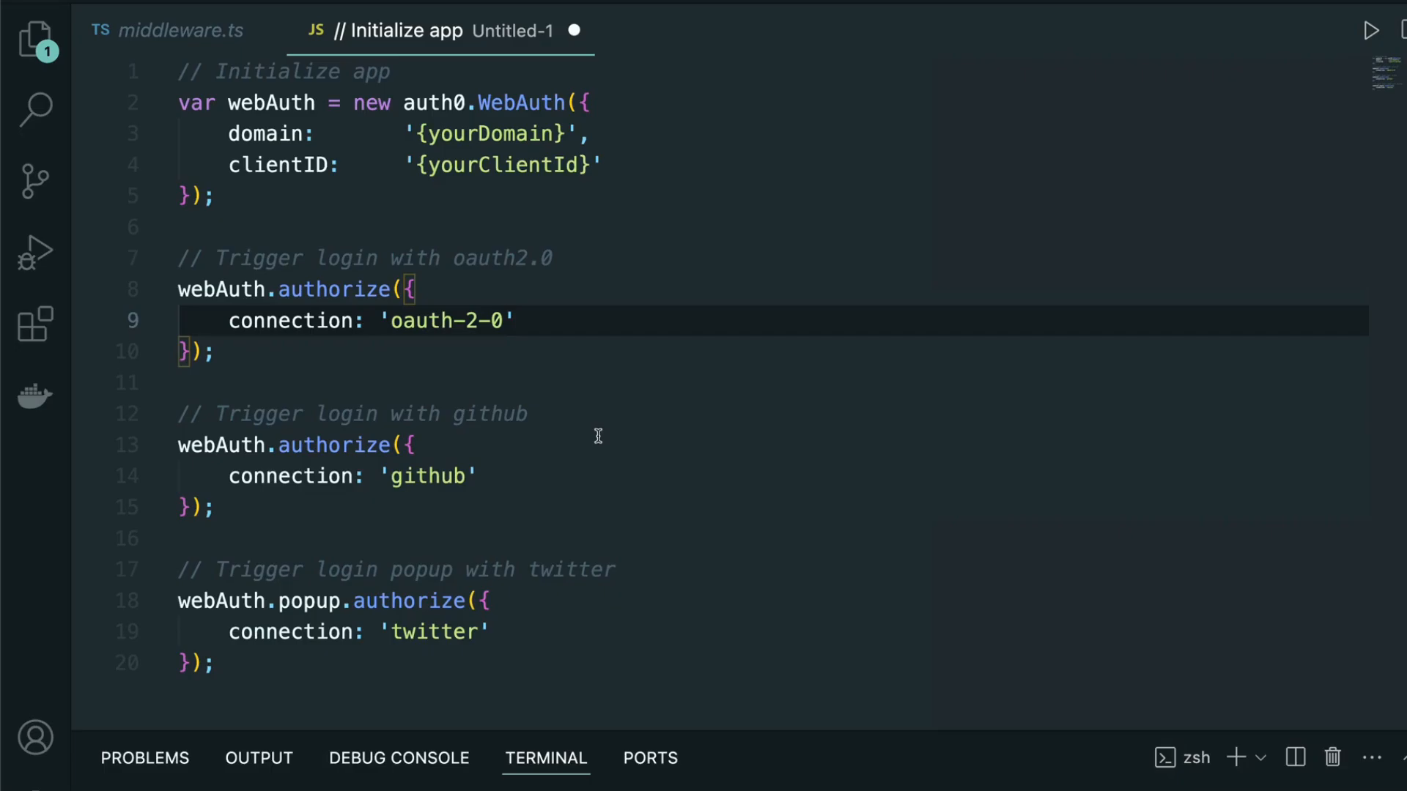
# Step: Add 'state' to the URL parameters on line 16 and dismiss IntelliSense suggestions
pyautogui.write('state')
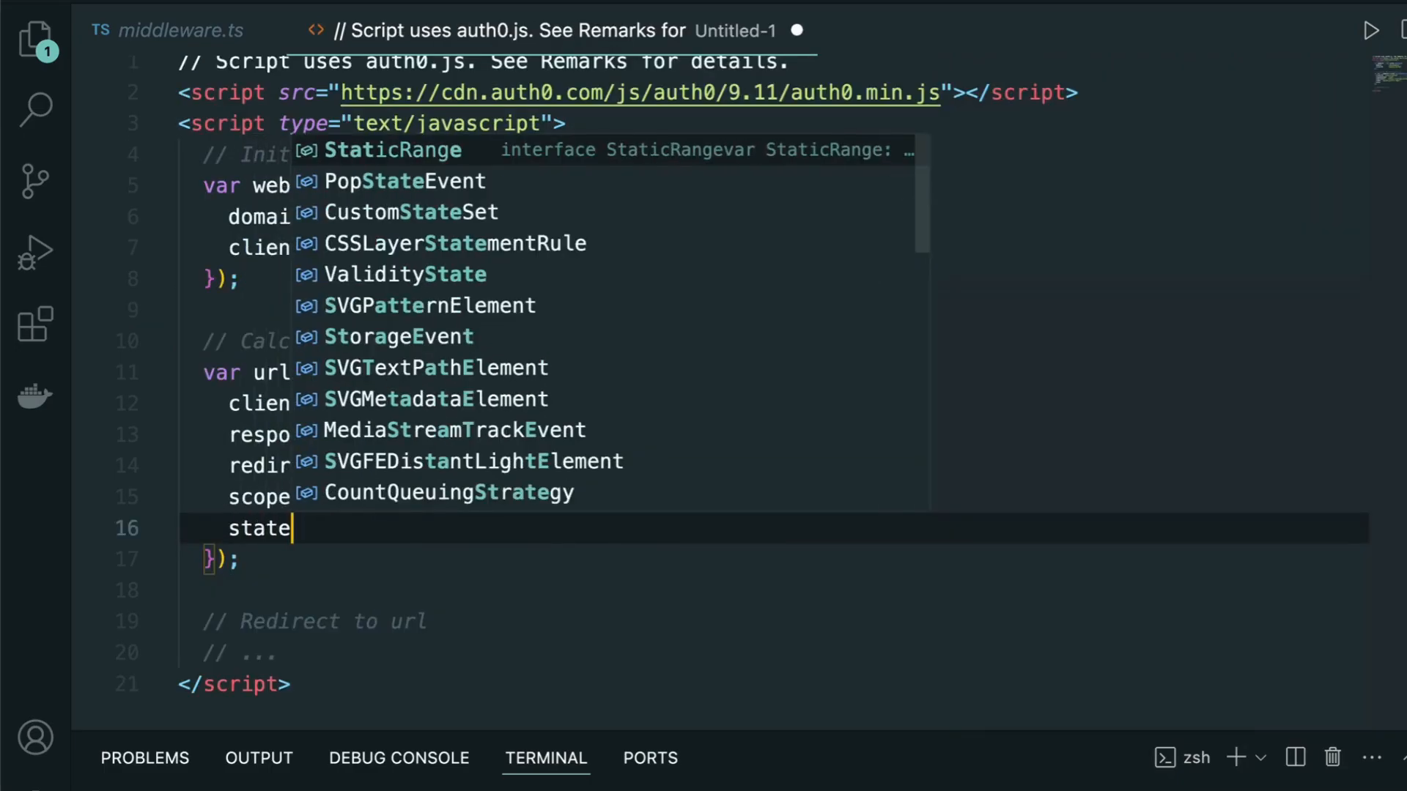
pyautogui.press('Escape')
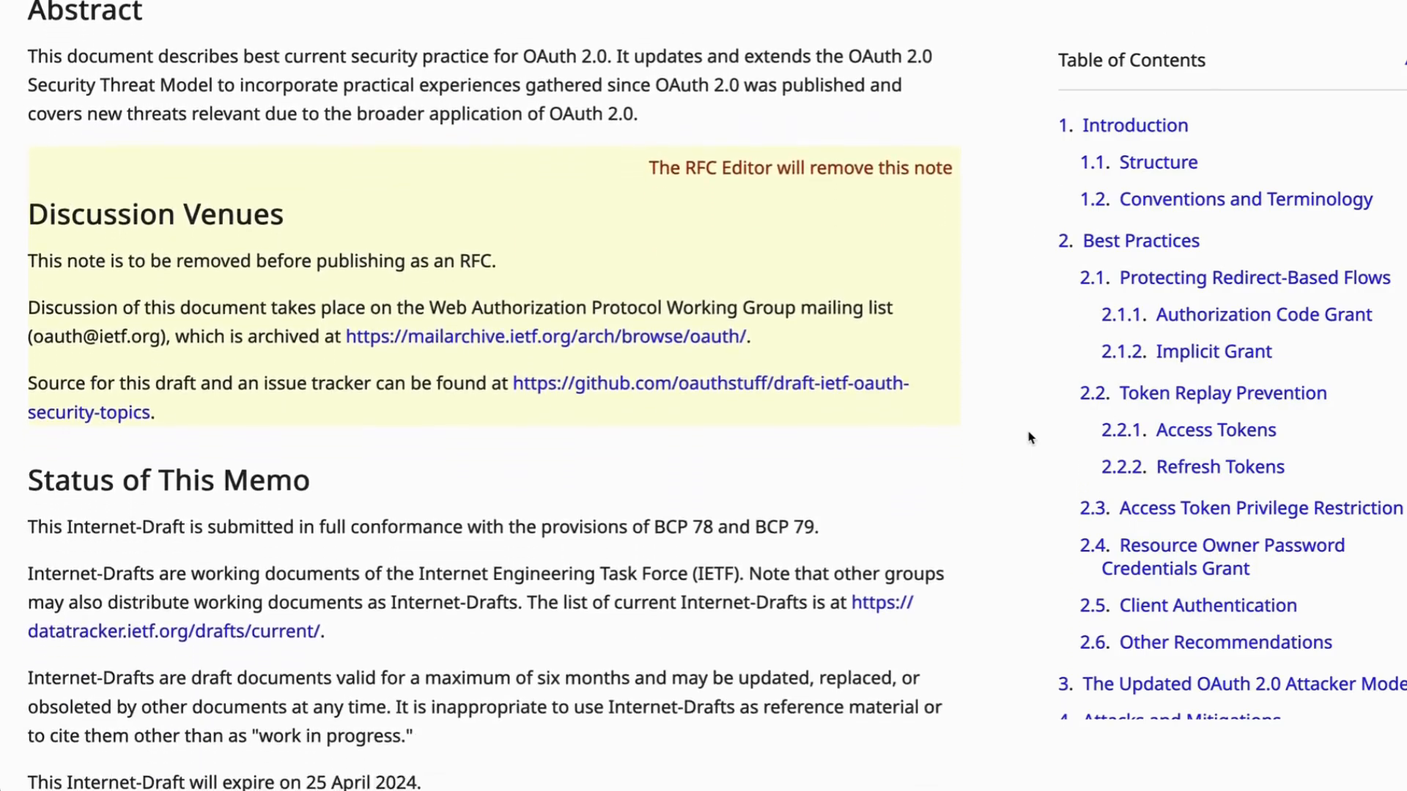
# Step: Scroll the OAuth 2.0 Security Best Current Practice draft to its Abstract and Table of Contents
pyautogui.scroll(-3)
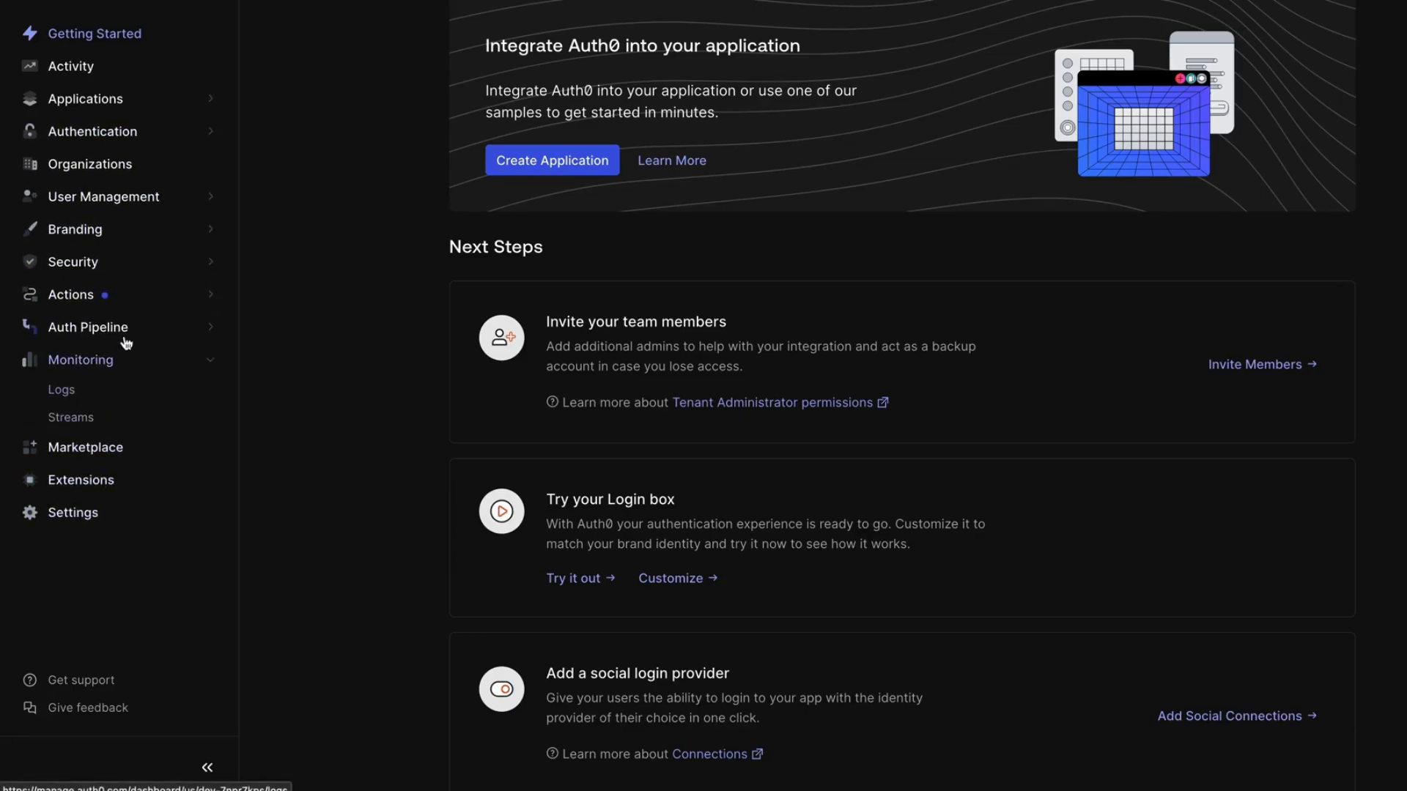
# Step: Expand Security in the dashboard sidebar and open the Activity page
pyautogui.click(72, 261)
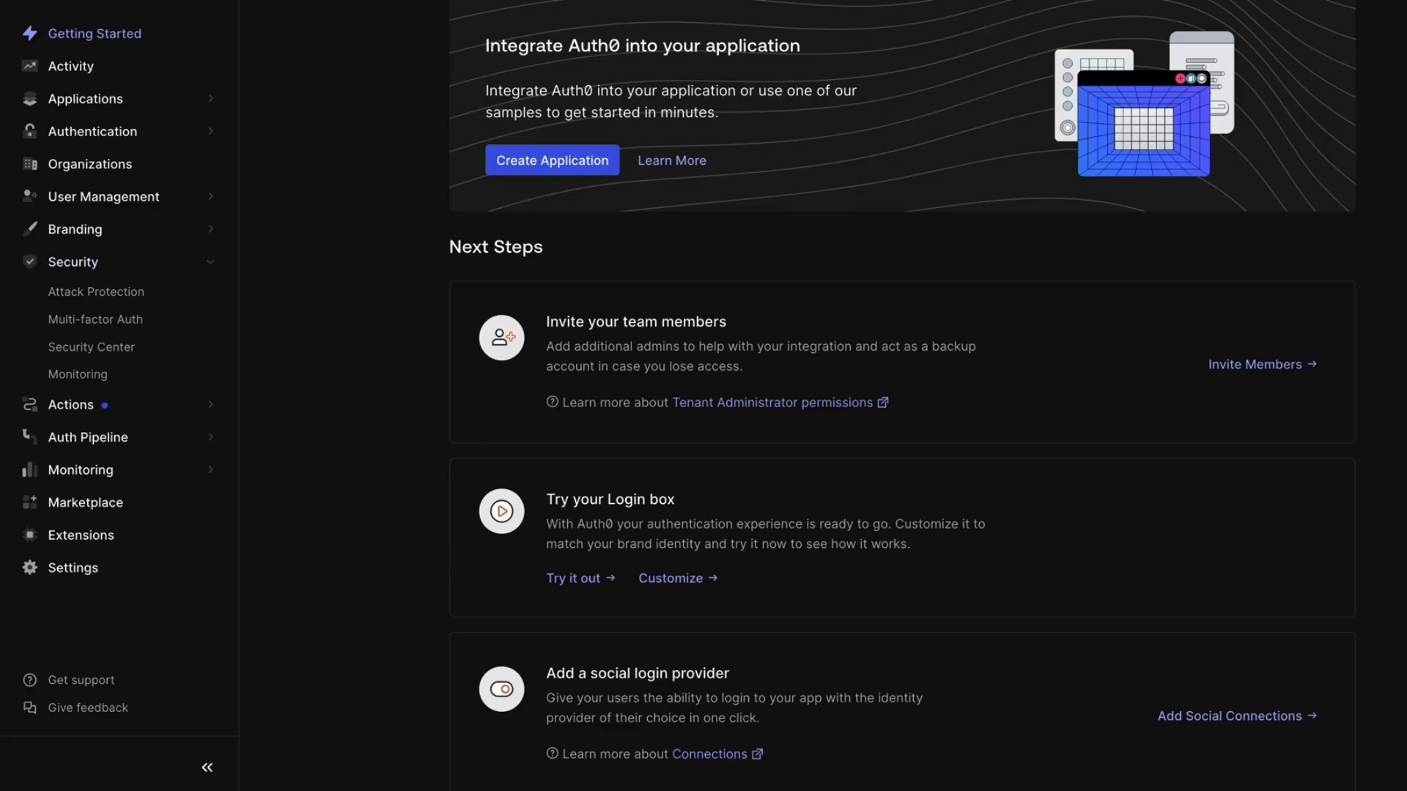
pyautogui.click(68, 66)
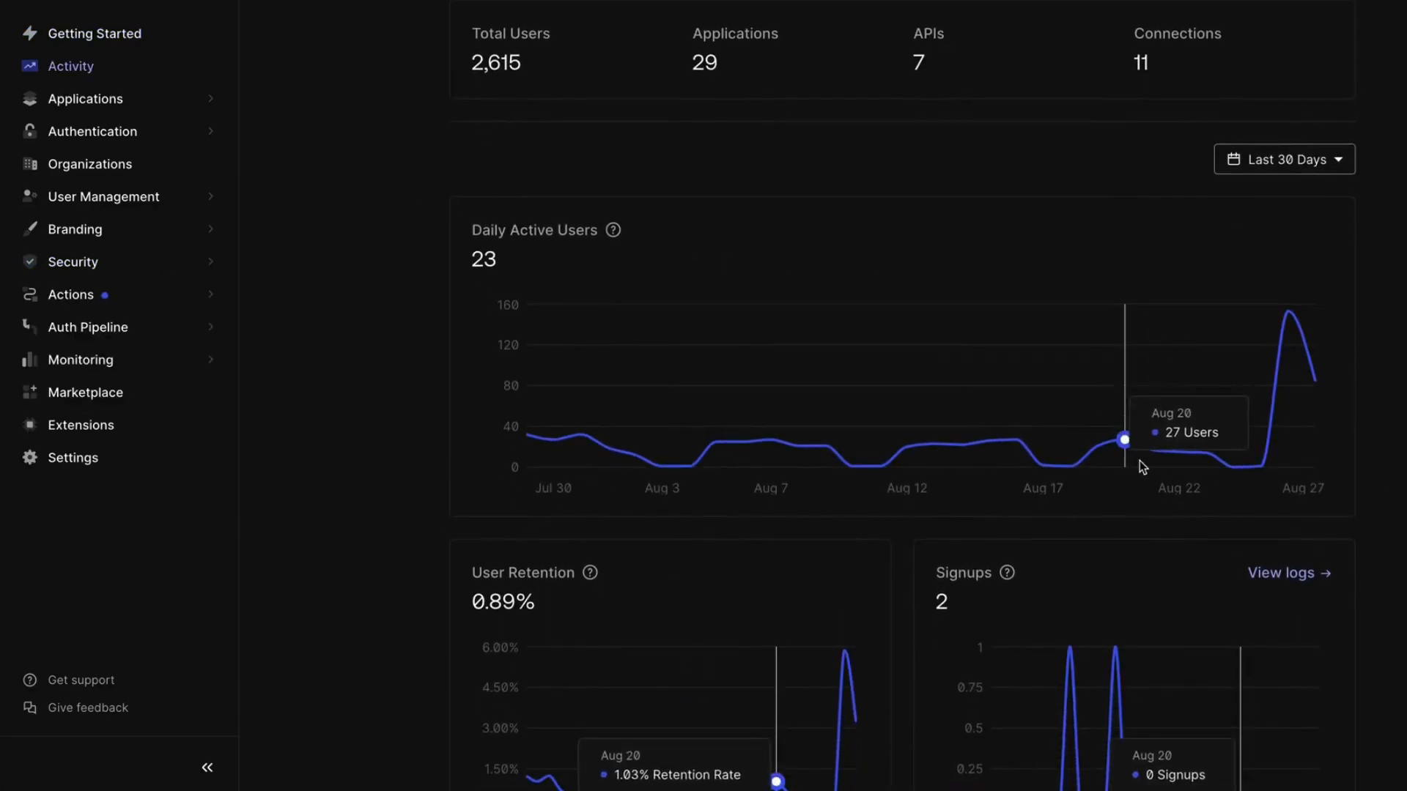